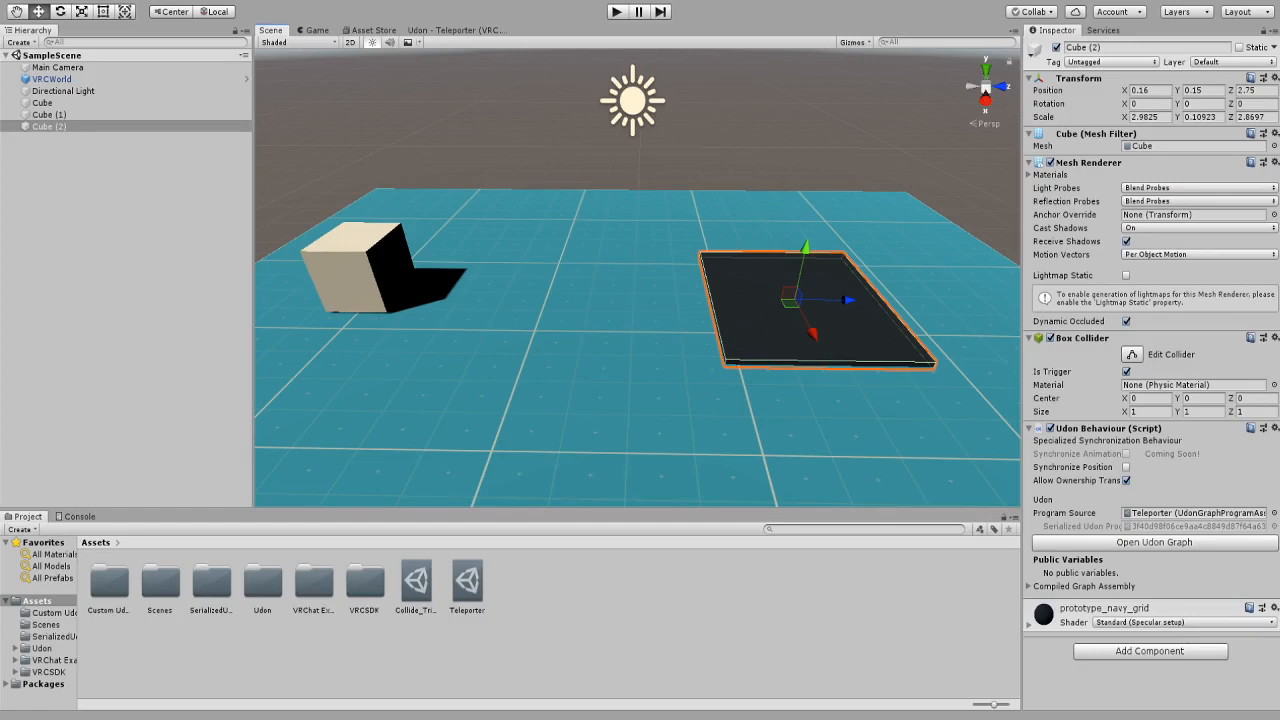
{"action": "mouse_move", "coordinate": [426, 536]}
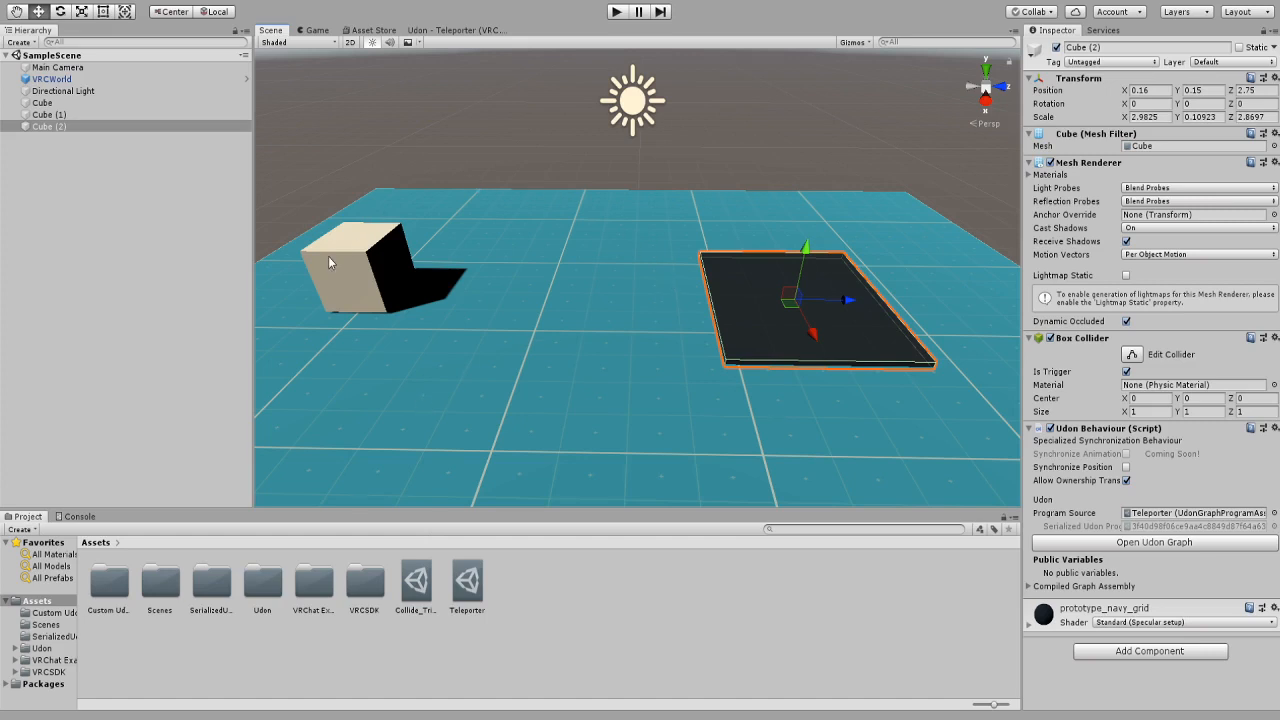
Select the Collide_Trigger asset and open its Udon graph to view the Enable trigger
{"action": "left_click", "coordinate": [48, 114]}
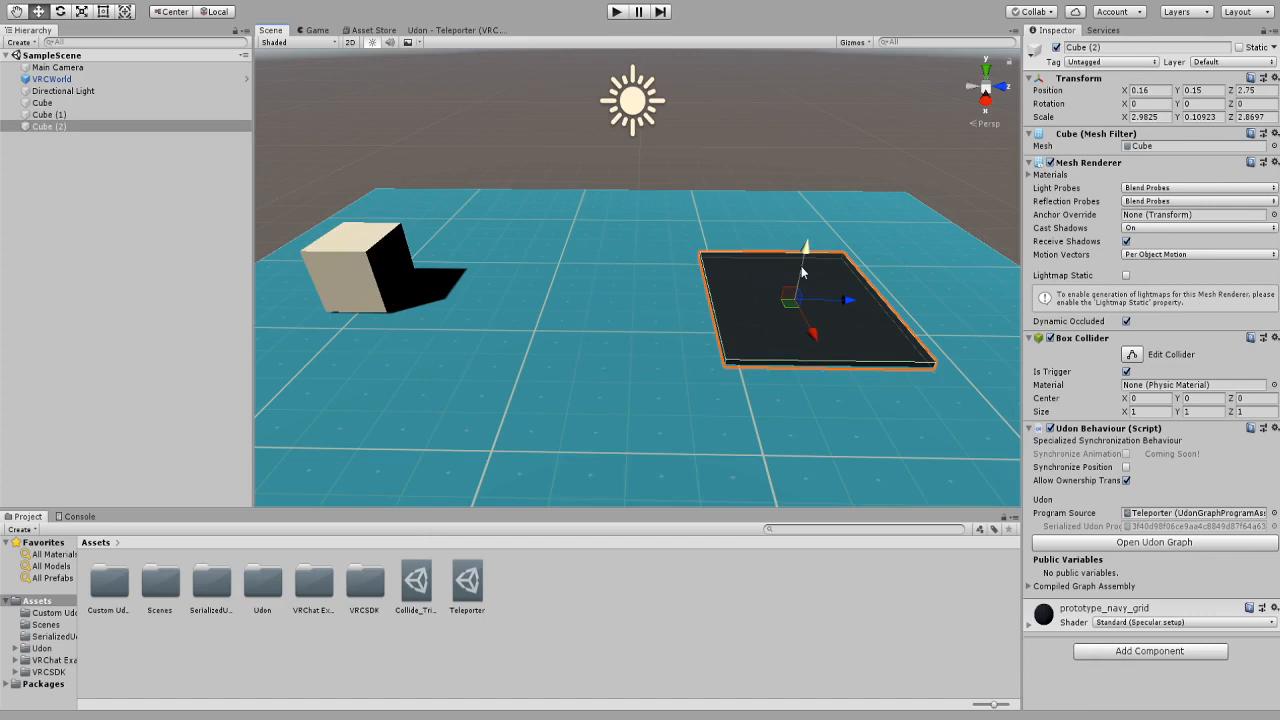
{"action": "left_click", "coordinate": [415, 583]}
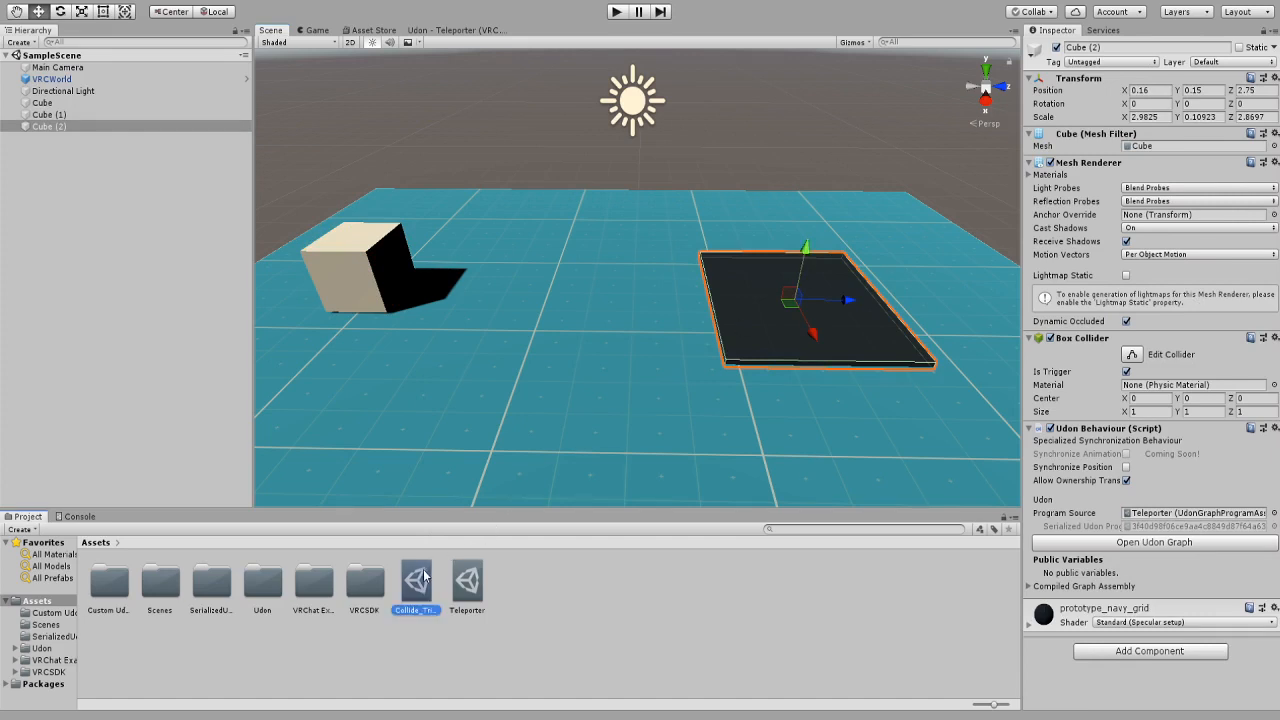
{"action": "left_click", "coordinate": [415, 580]}
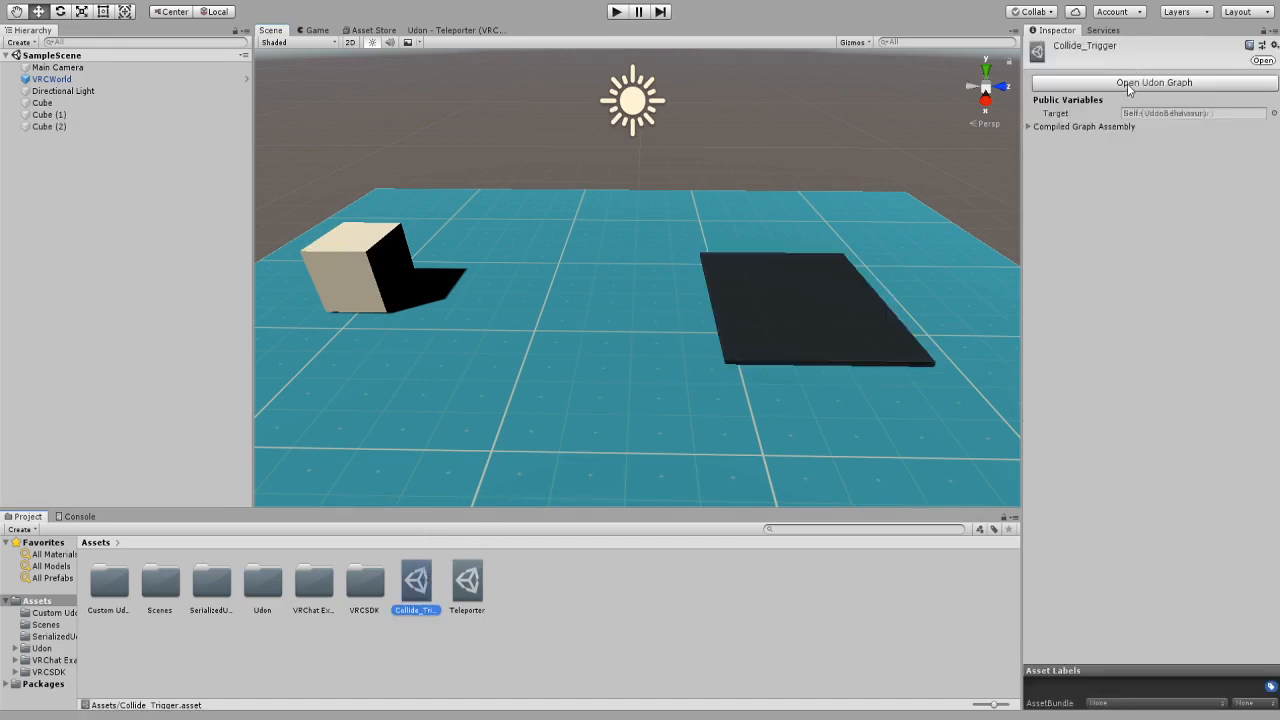
{"action": "left_click", "coordinate": [1154, 82]}
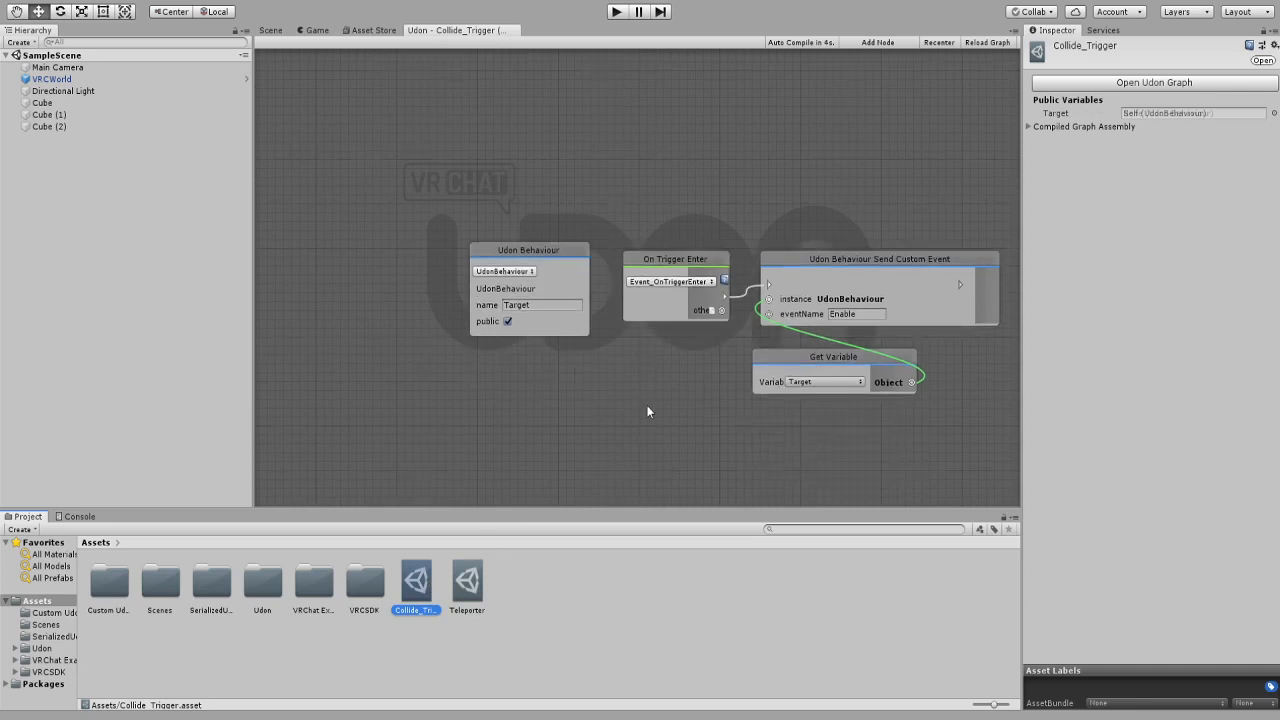
{"action": "mouse_move", "coordinate": [593, 520]}
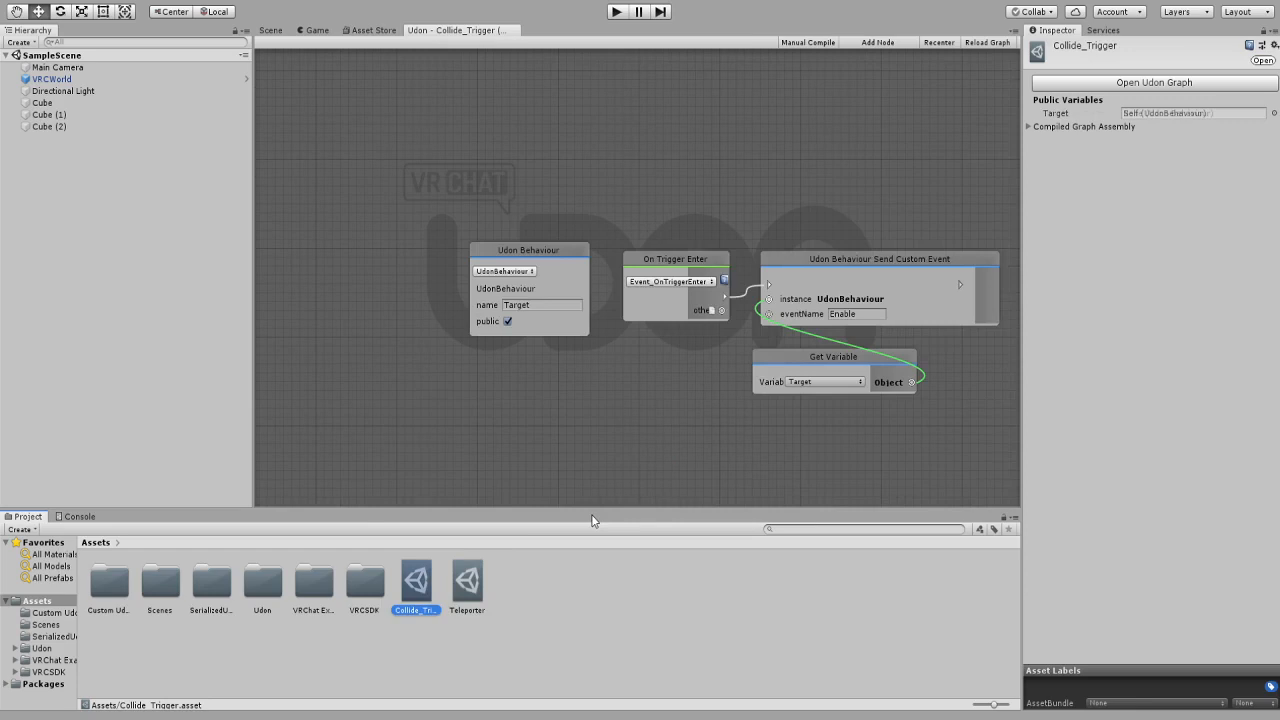
{"action": "mouse_move", "coordinate": [690, 428]}
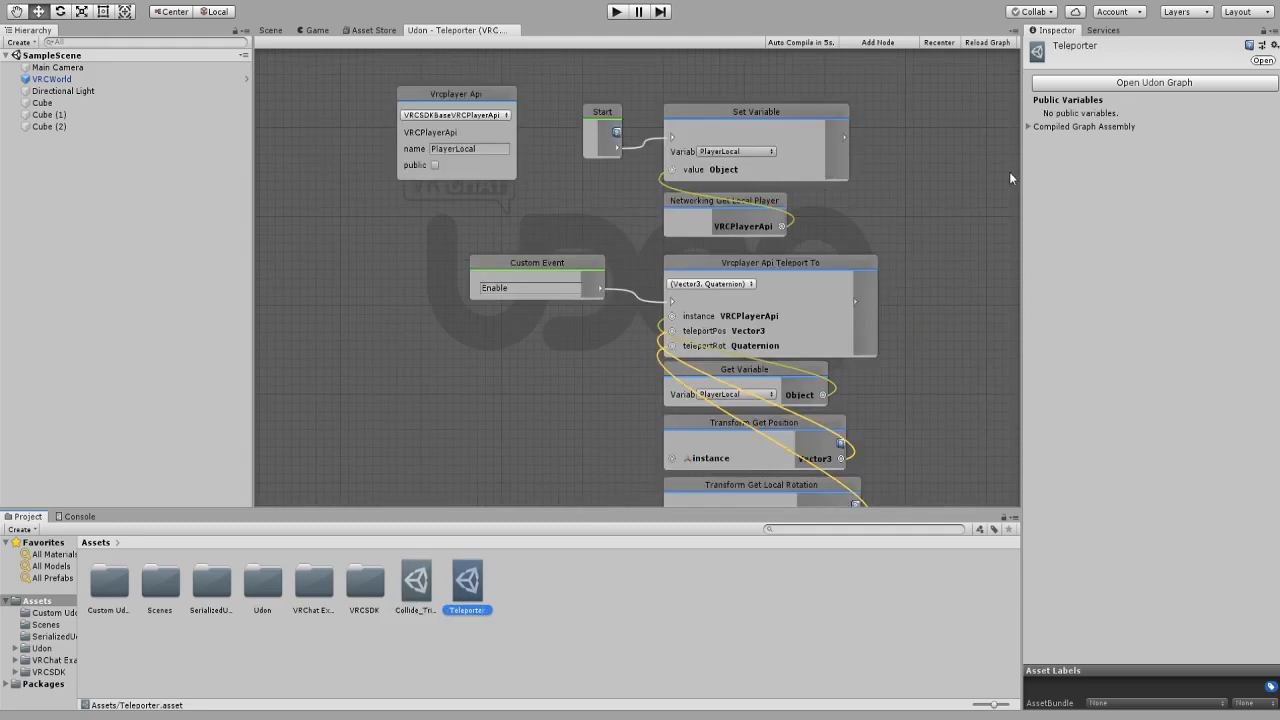
Scroll the Teleporter graph to view its Enable-to-teleport nodes
{"action": "scroll", "scroll_direction": "up", "scroll_amount": 3}
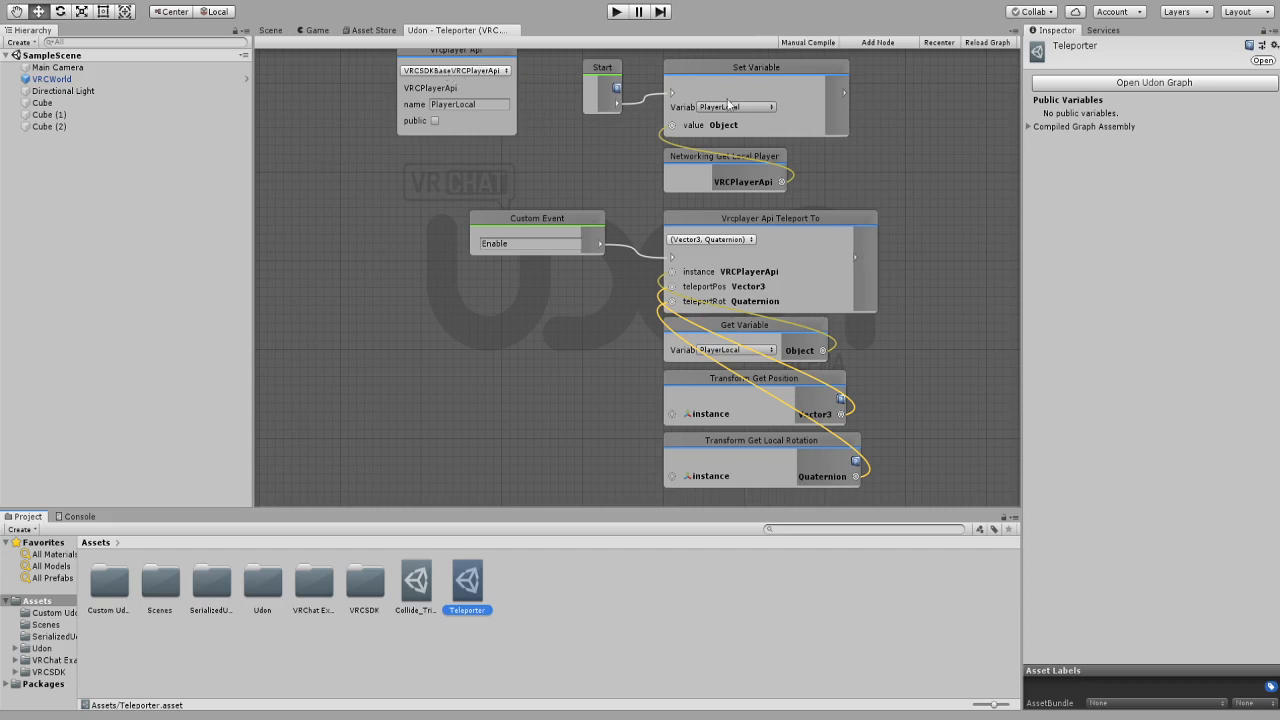
{"action": "mouse_move", "coordinate": [745, 79]}
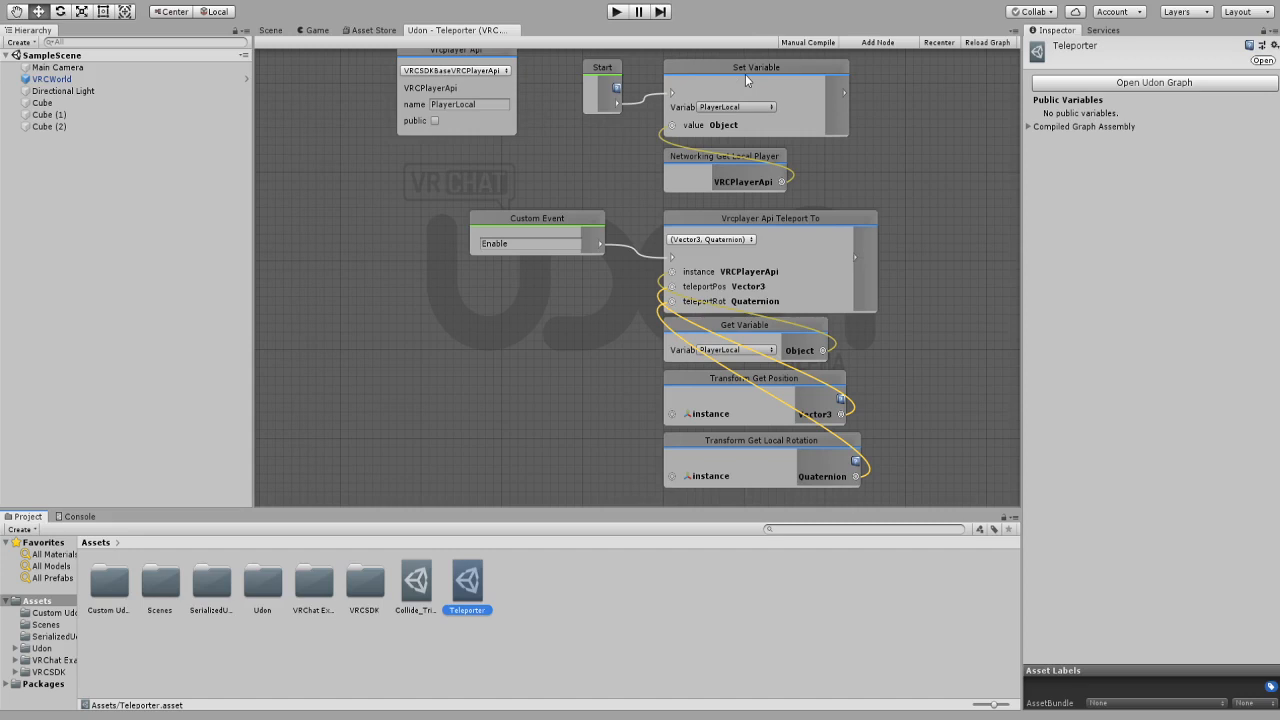
{"action": "mouse_move", "coordinate": [601, 256]}
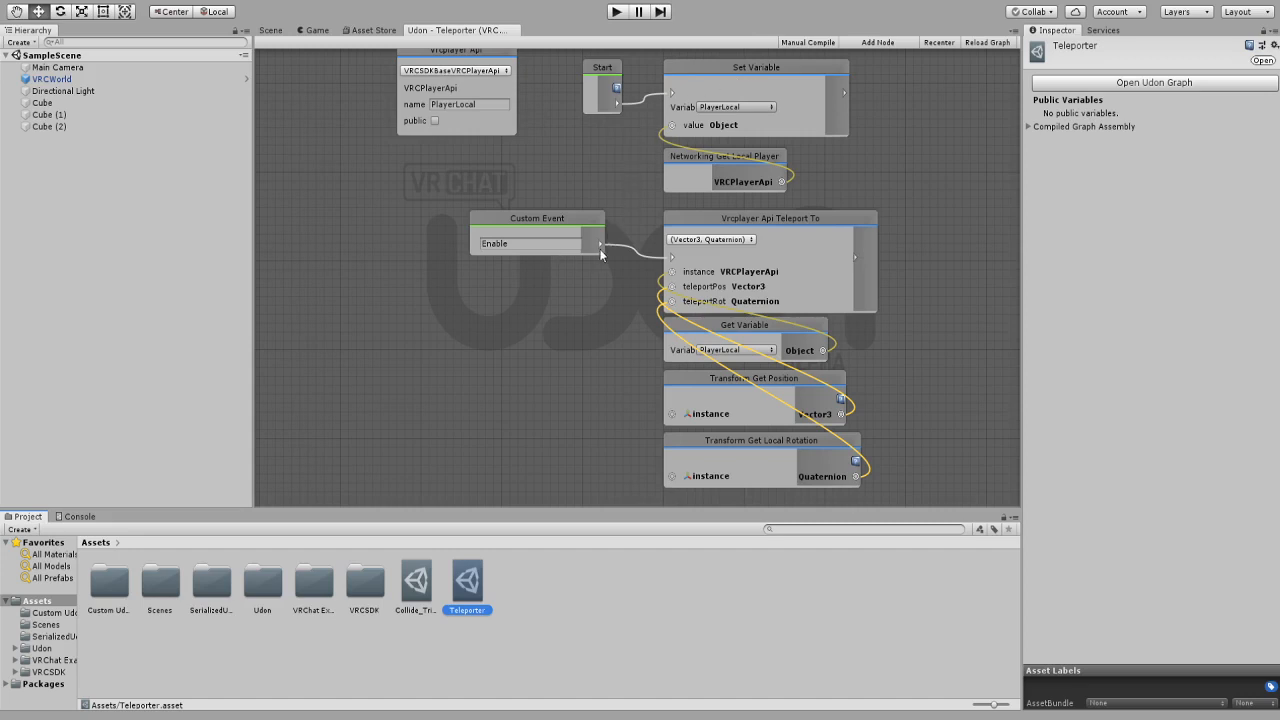
{"action": "mouse_move", "coordinate": [738, 233]}
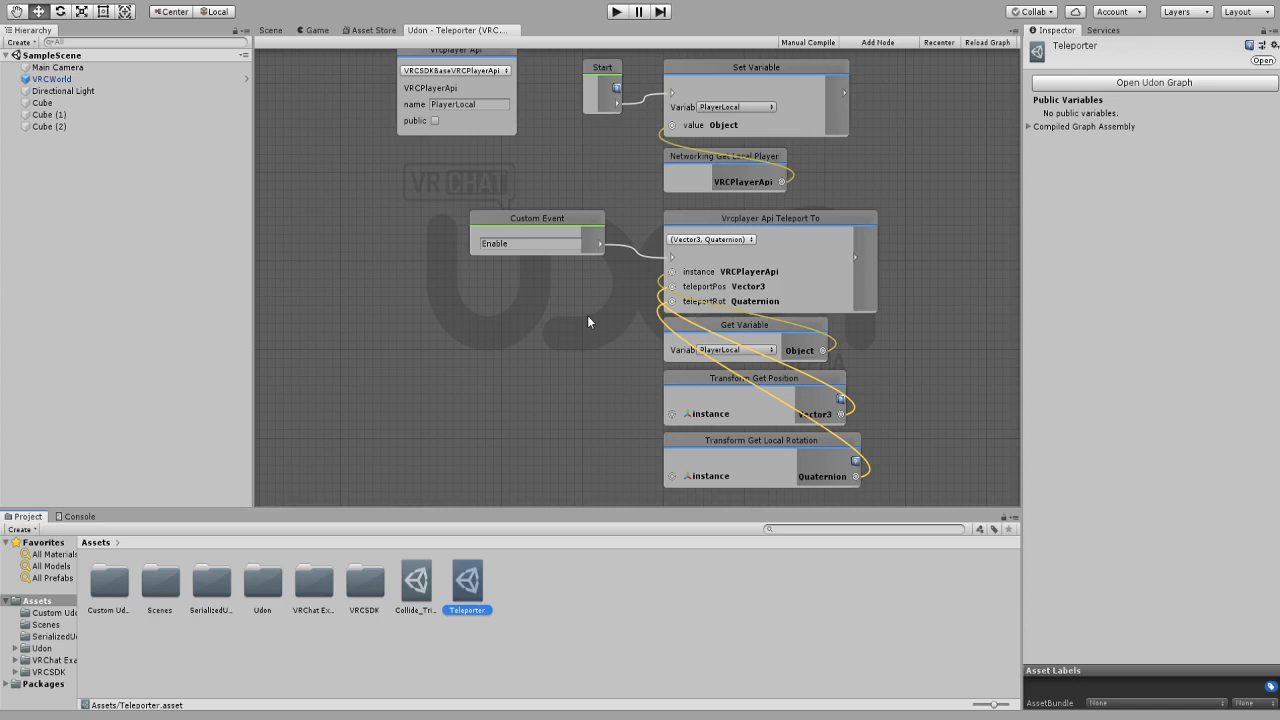
{"action": "mouse_move", "coordinate": [287, 33]}
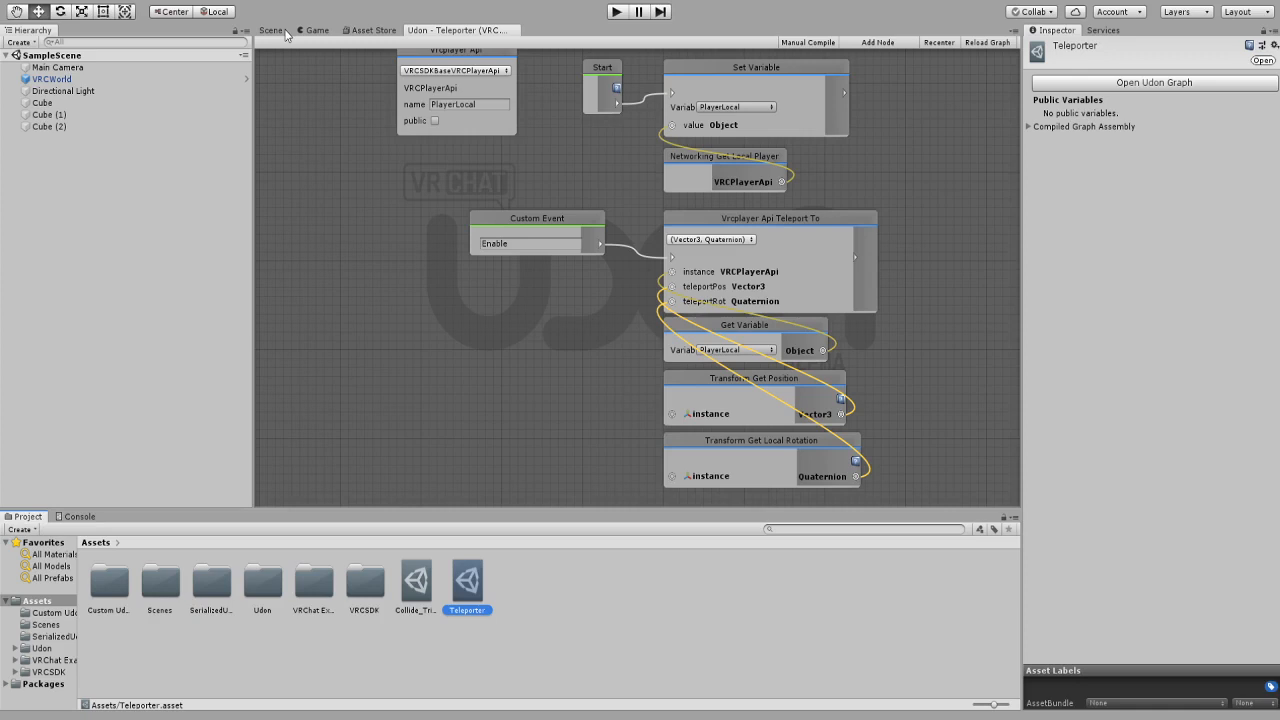
Switch back to the Scene view and select the trigger cube, Cube (1)
{"action": "left_click", "coordinate": [317, 29]}
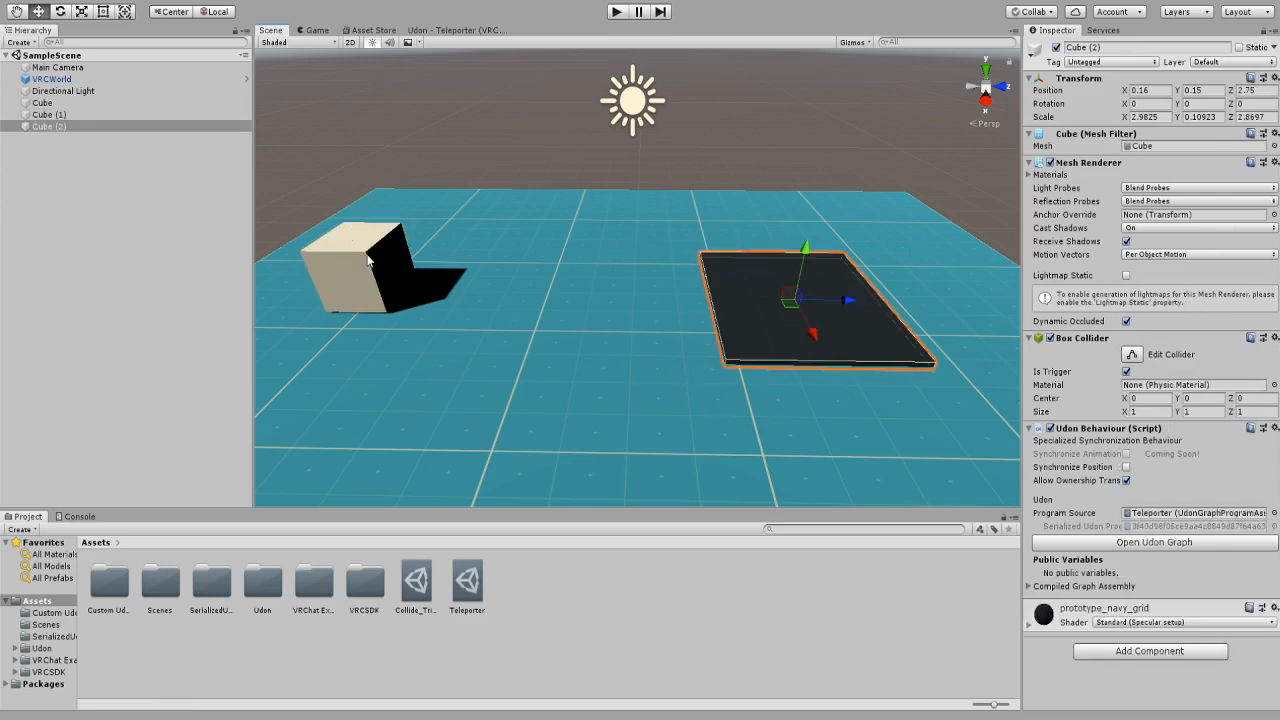
{"action": "left_click", "coordinate": [49, 114]}
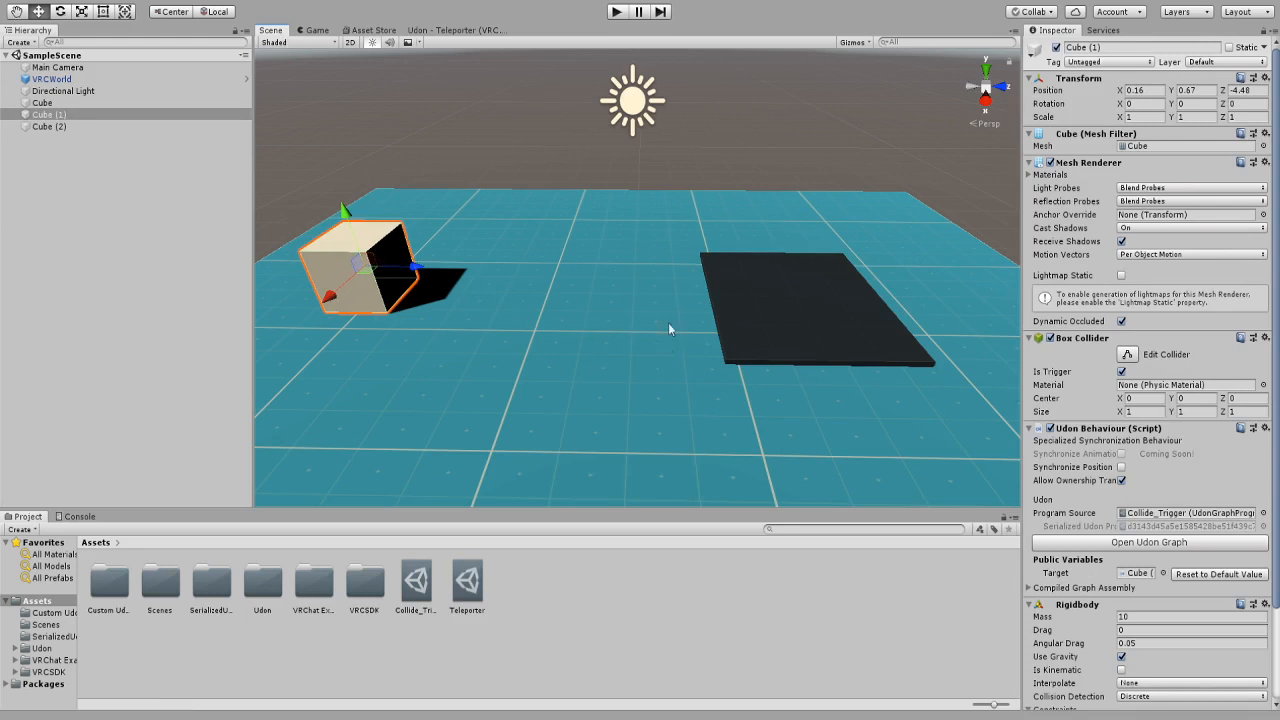
{"action": "mouse_move", "coordinate": [1127, 338]}
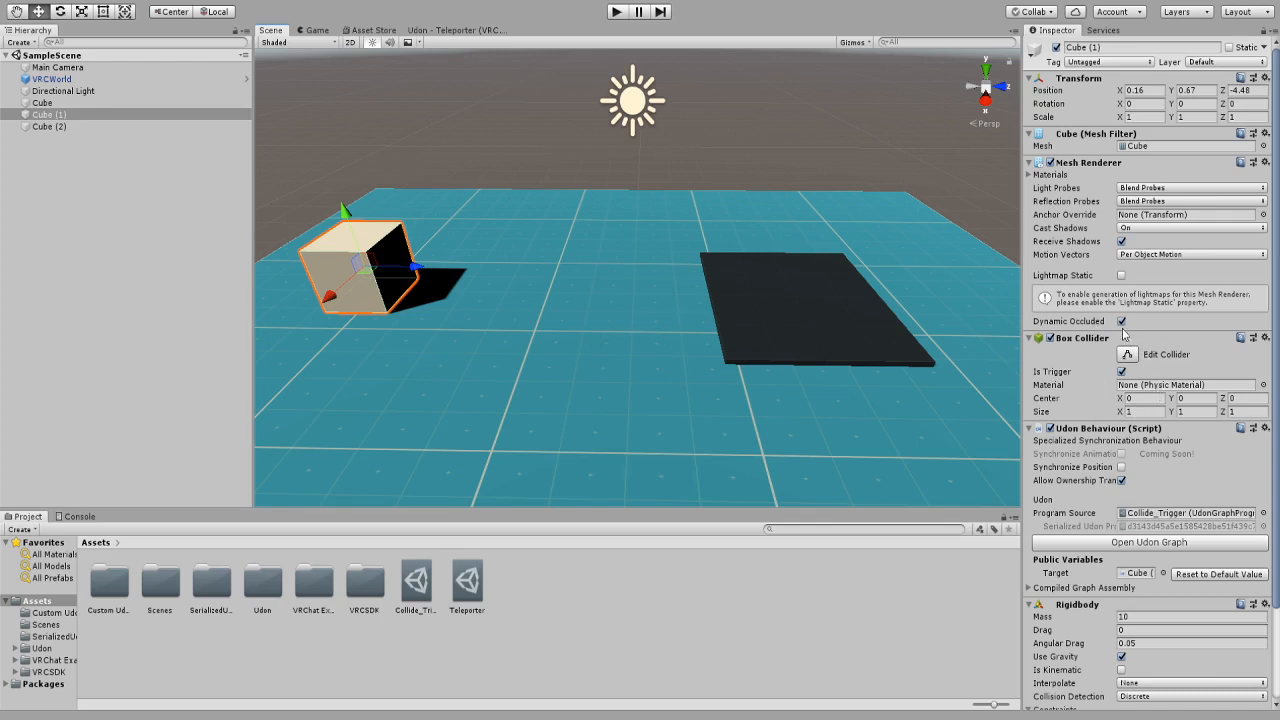
{"action": "mouse_move", "coordinate": [1105, 351]}
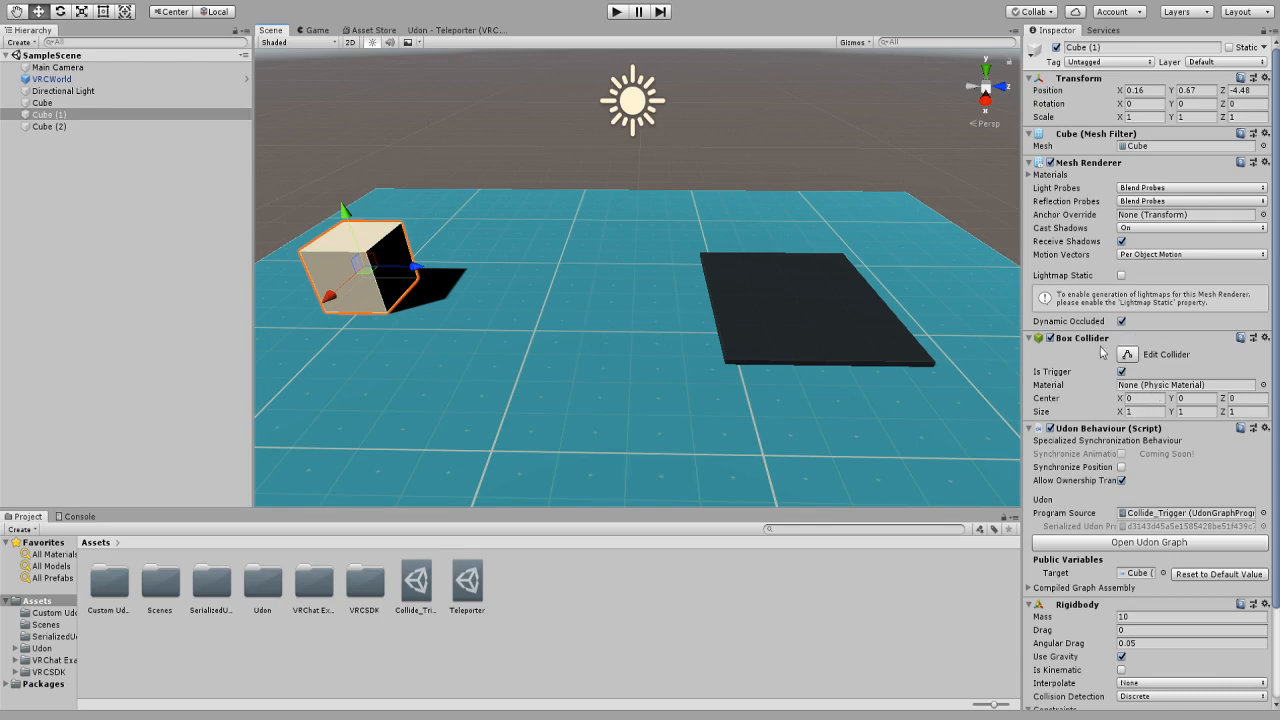
{"action": "mouse_move", "coordinate": [1108, 384]}
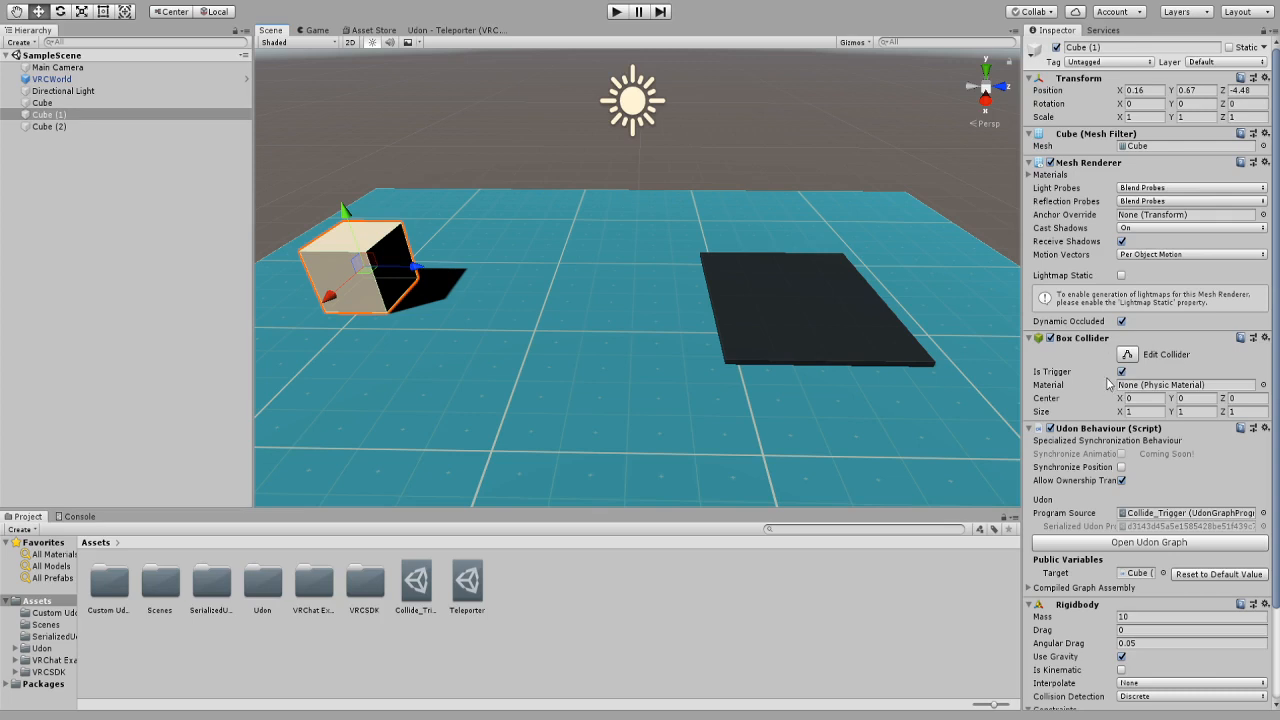
Review Cube (1)'s frozen Rigidbody constraints and Target, then select the teleporter pad
{"action": "scroll", "scroll_direction": "down", "scroll_amount": 3}
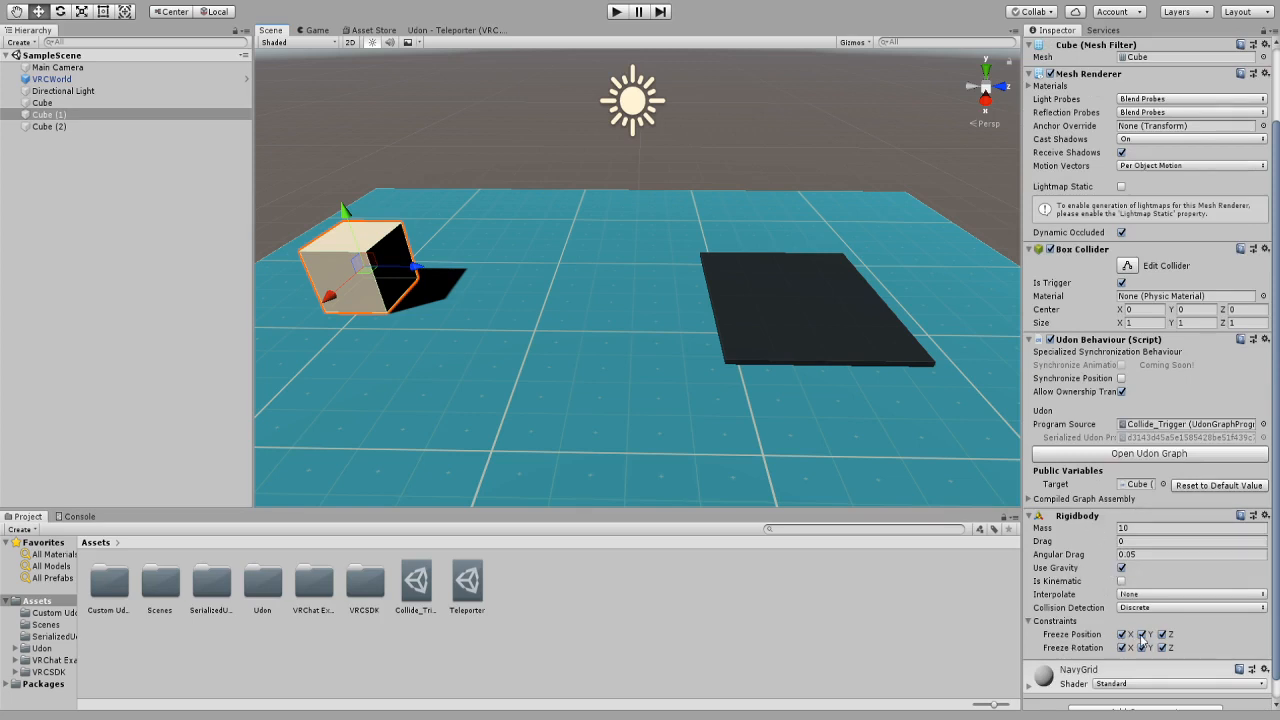
{"action": "left_click", "coordinate": [1148, 648]}
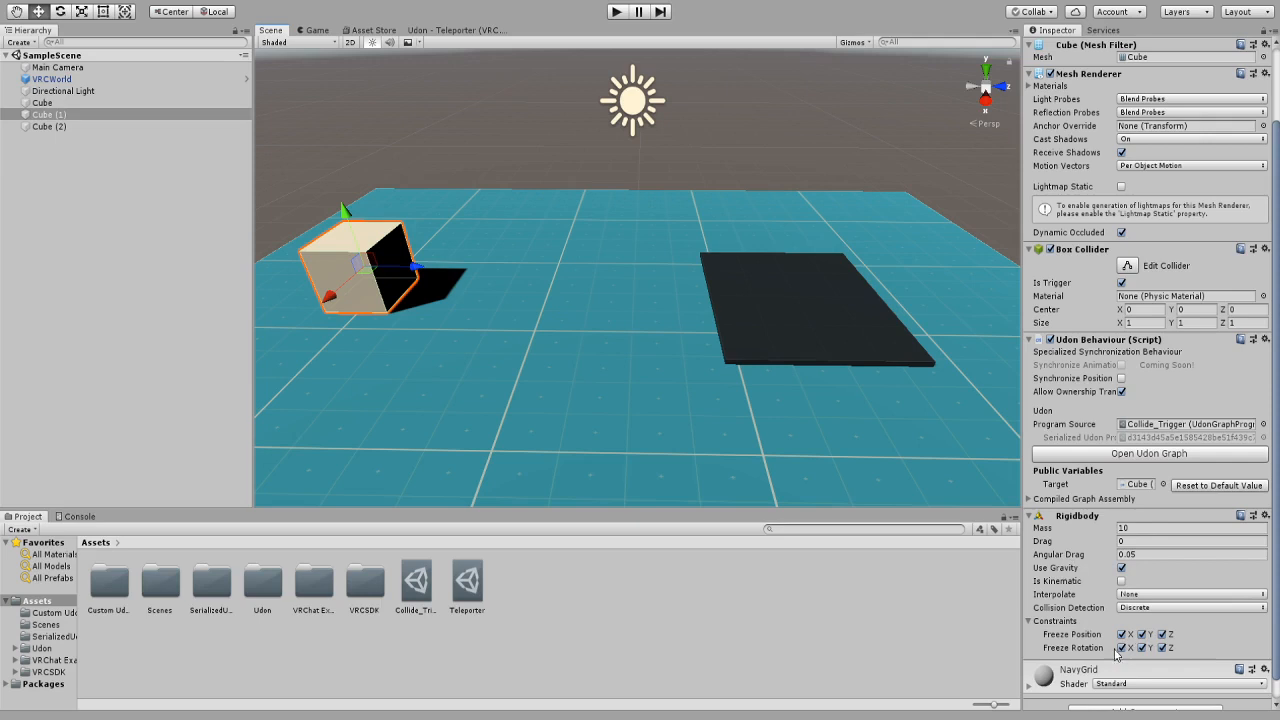
{"action": "mouse_move", "coordinate": [474, 225]}
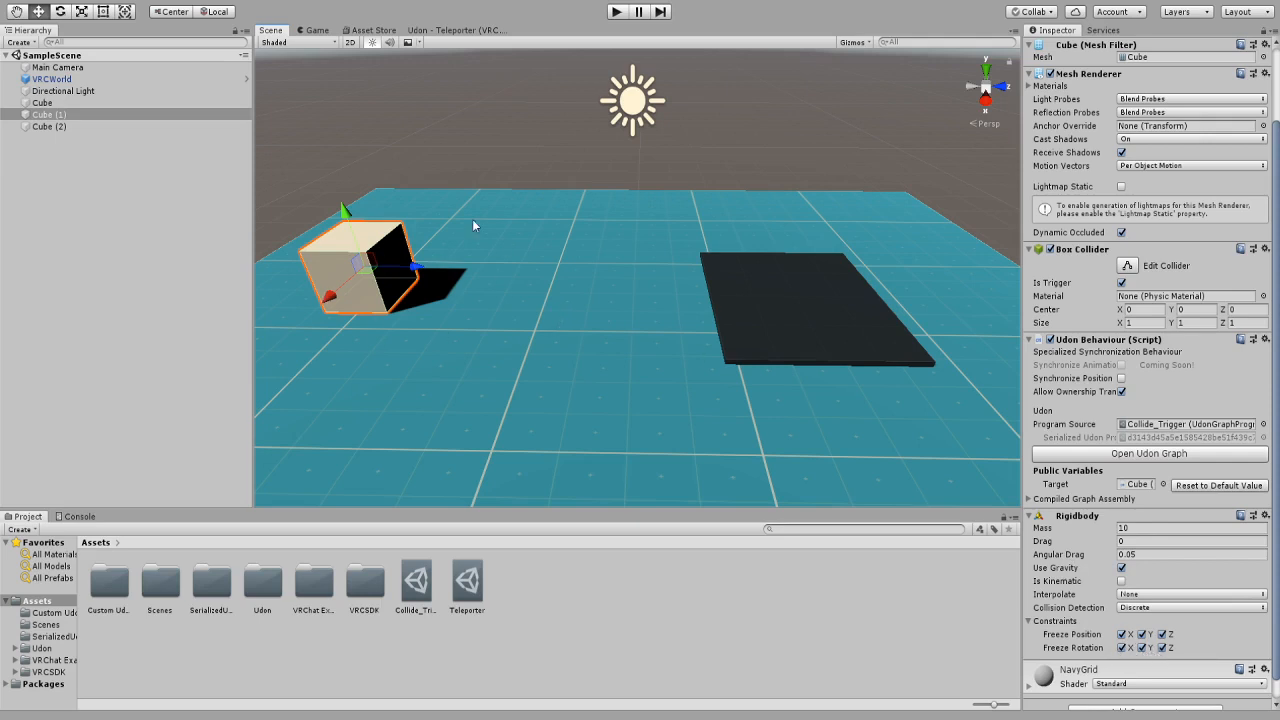
{"action": "mouse_move", "coordinate": [515, 217]}
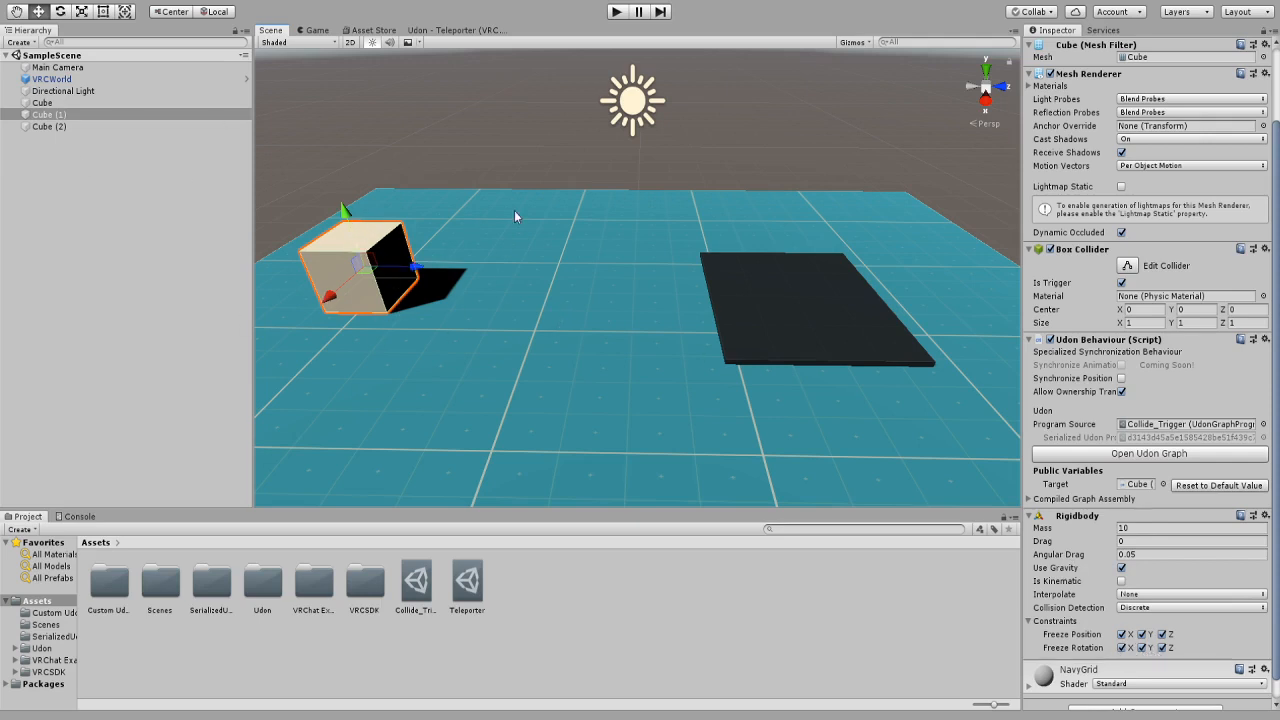
{"action": "mouse_move", "coordinate": [735, 387]}
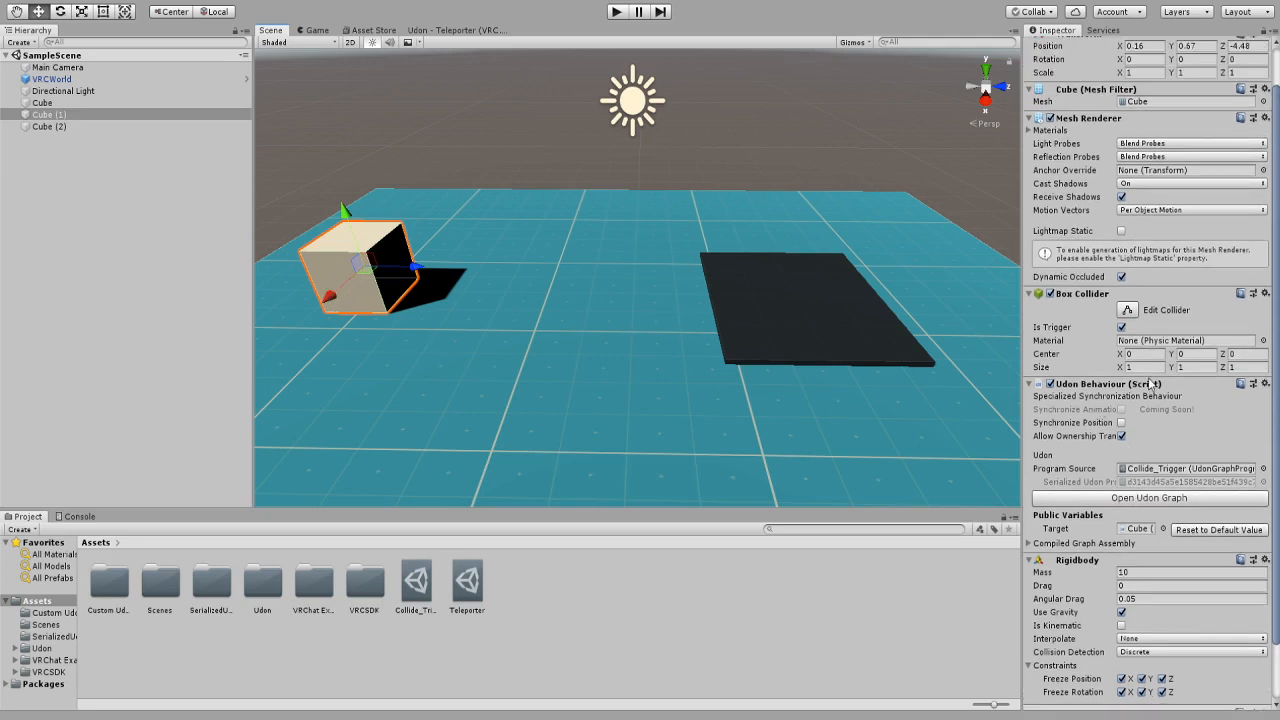
{"action": "mouse_move", "coordinate": [957, 522]}
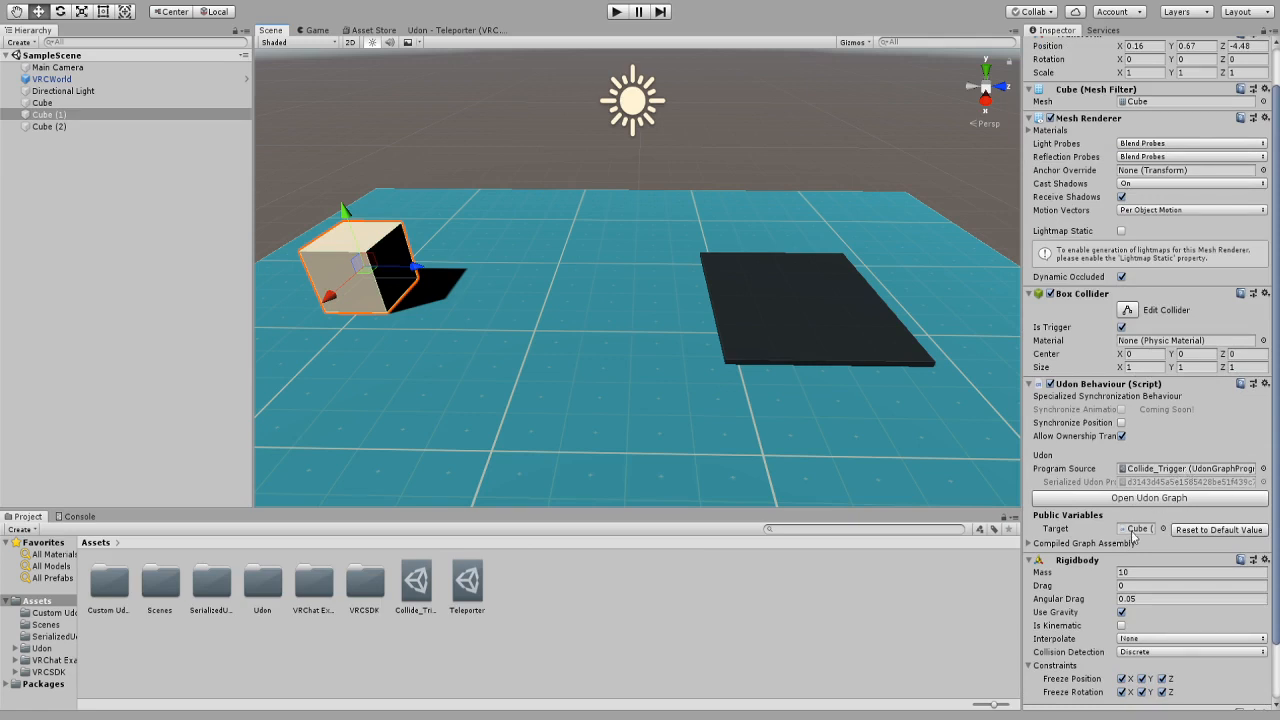
{"action": "mouse_move", "coordinate": [819, 320]}
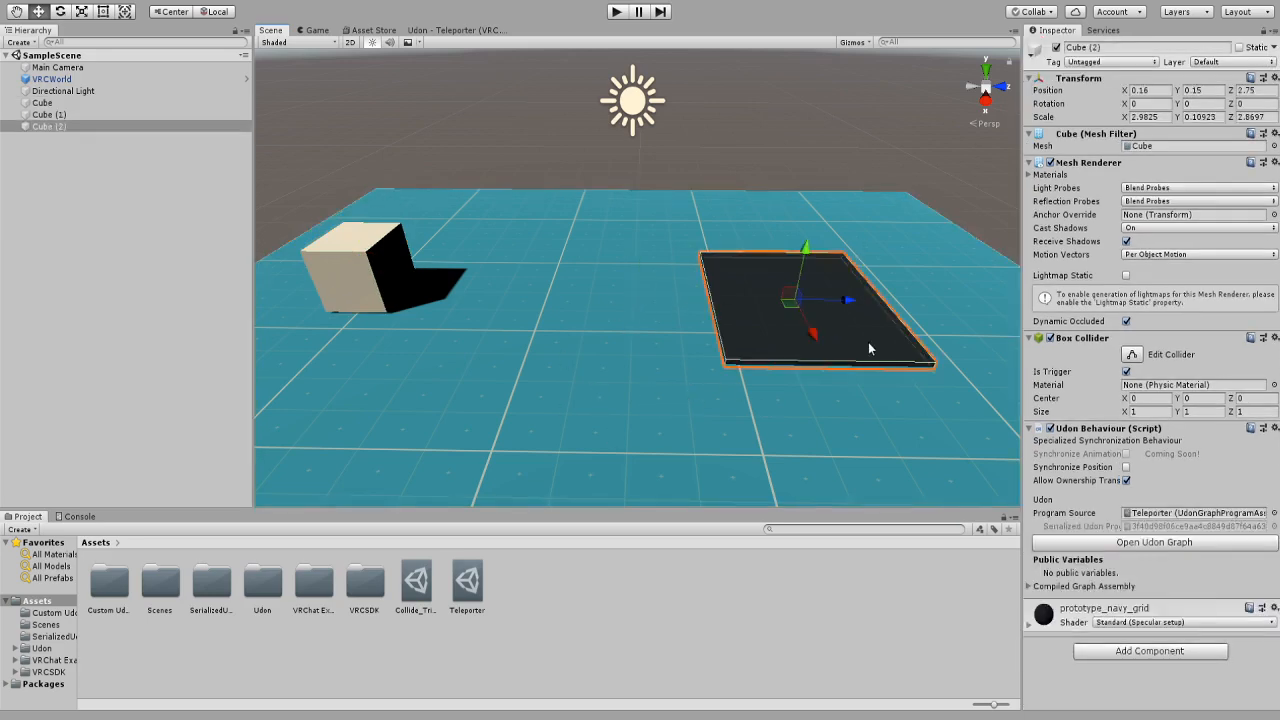
{"action": "left_click", "coordinate": [48, 114]}
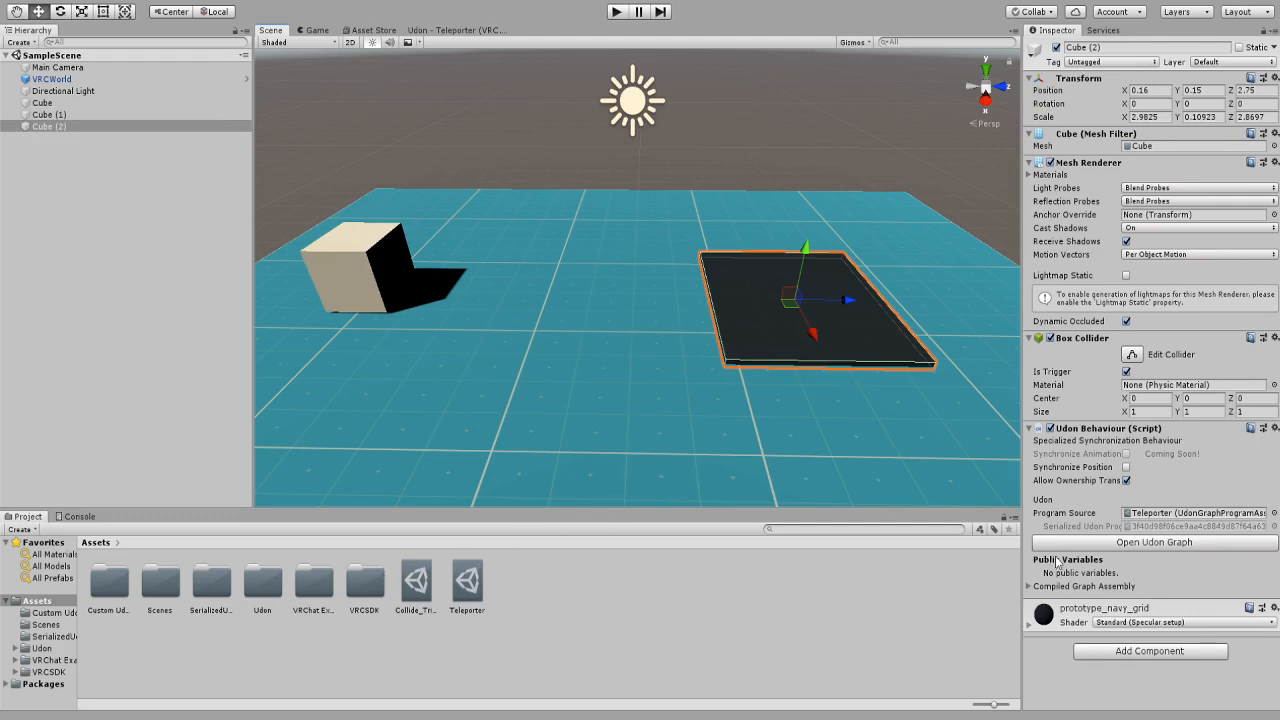
{"action": "mouse_move", "coordinate": [1162, 518]}
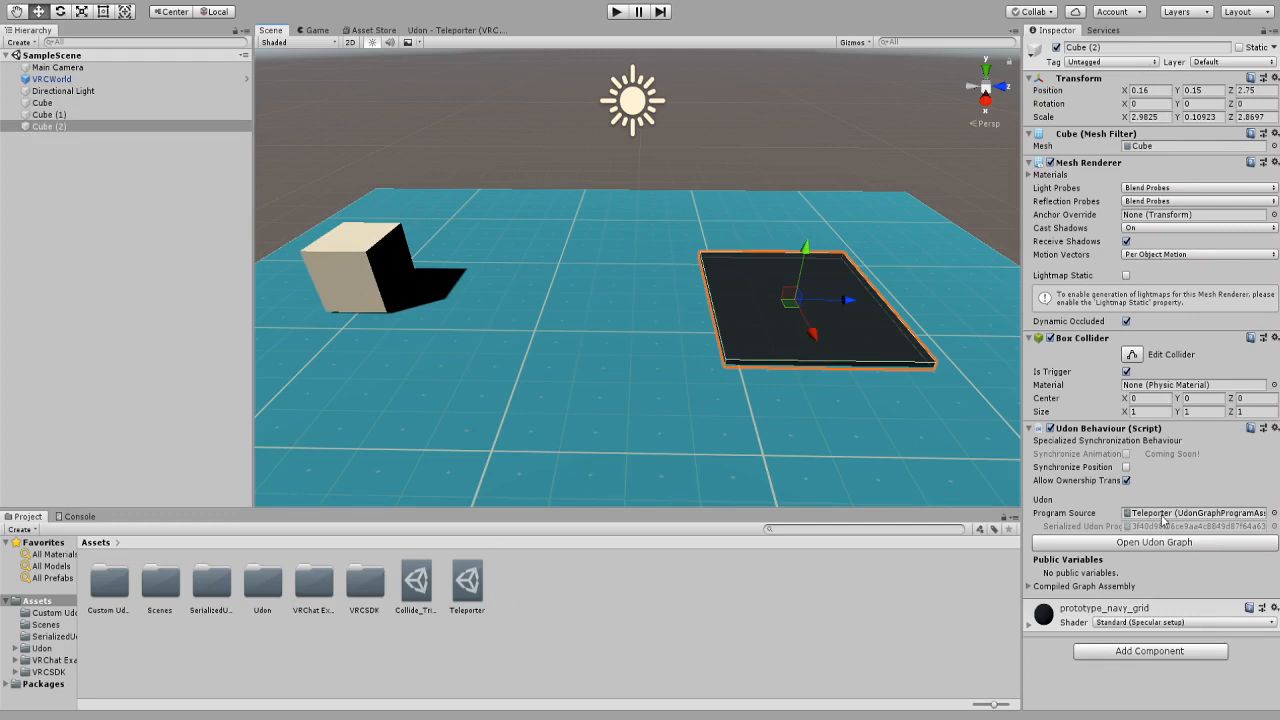